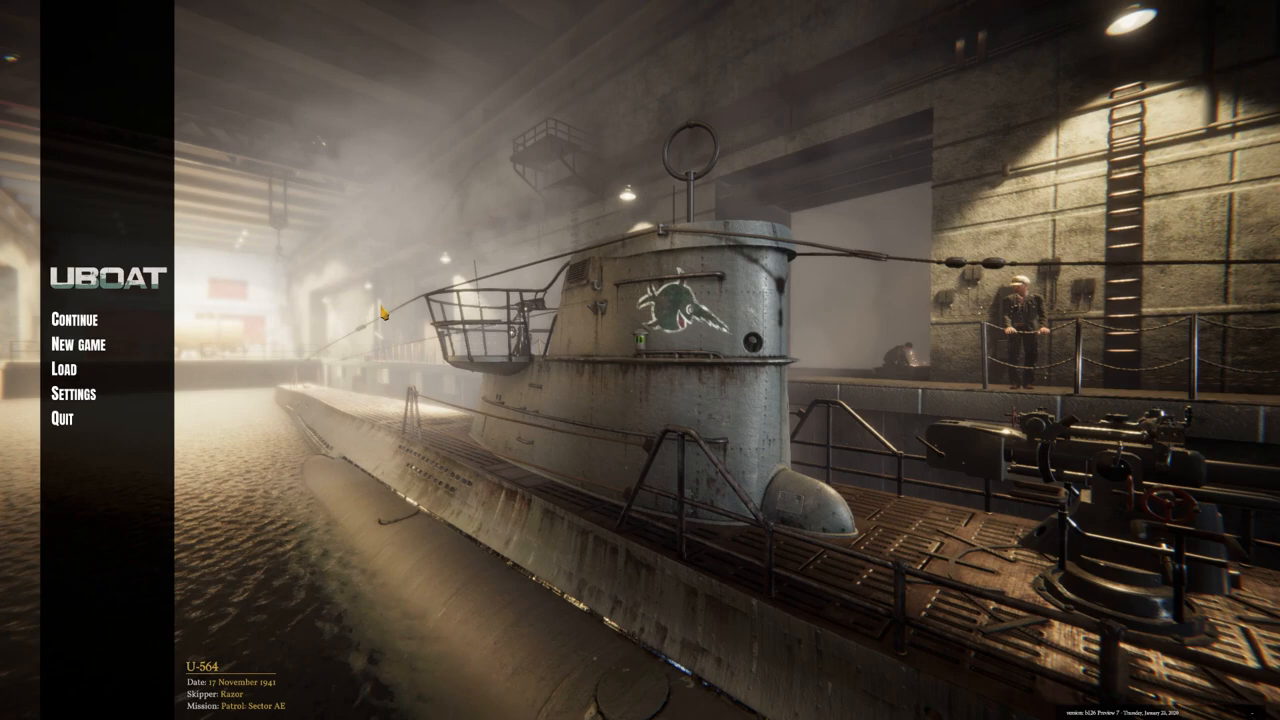
# Continue the saved U-564 patrol from the main menu, loading it at night in the Norwegian Sea.
pyautogui.click(72, 320)
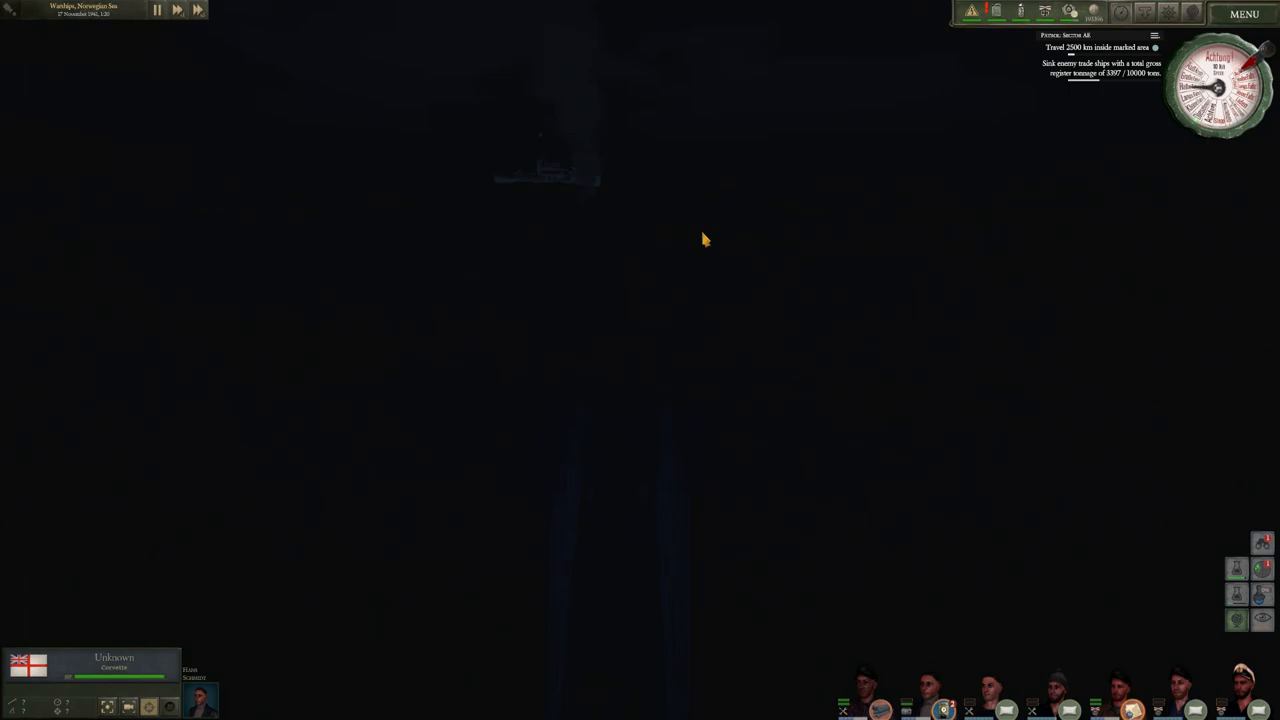
pyautogui.moveTo(621, 272)
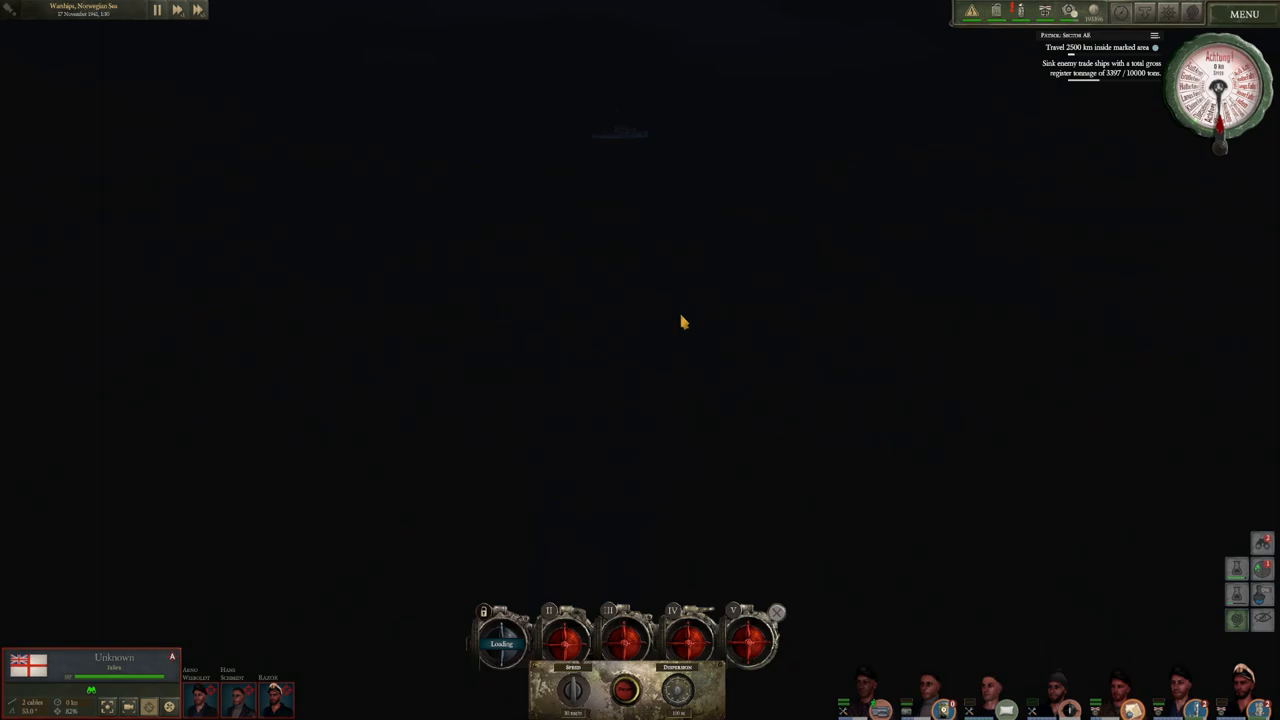
pyautogui.moveTo(628, 237)
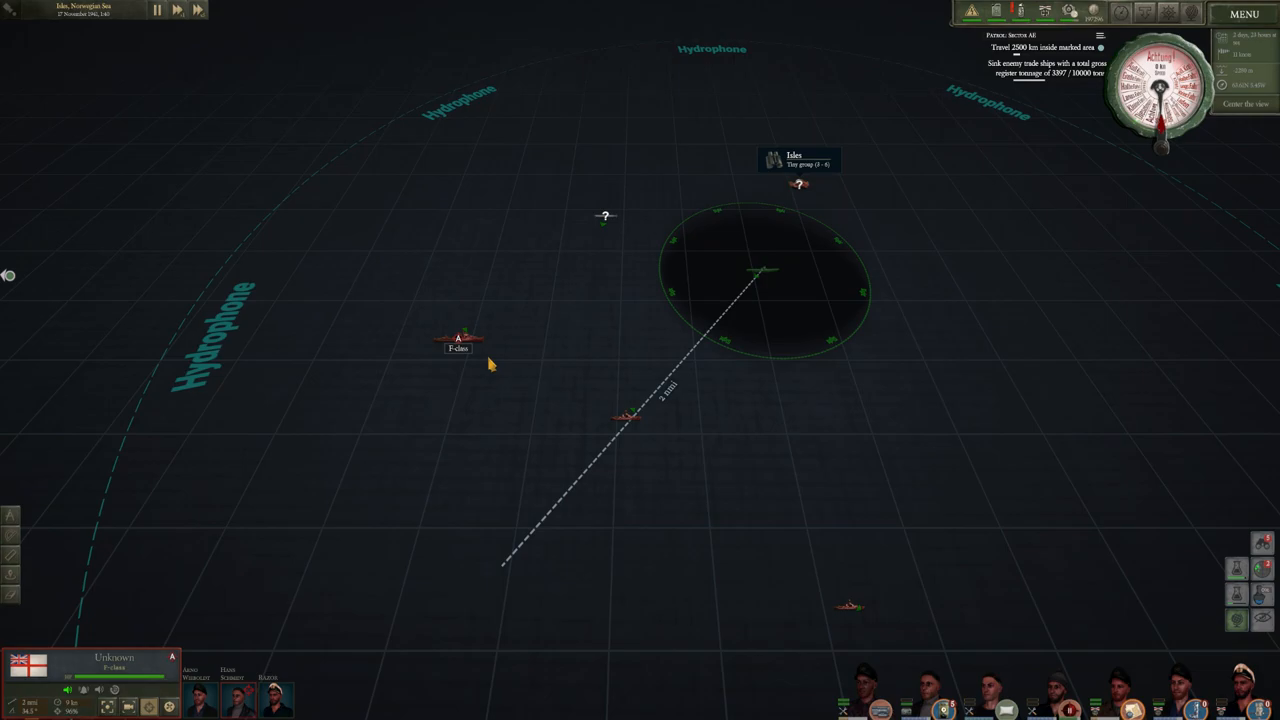
pyautogui.moveTo(535, 334)
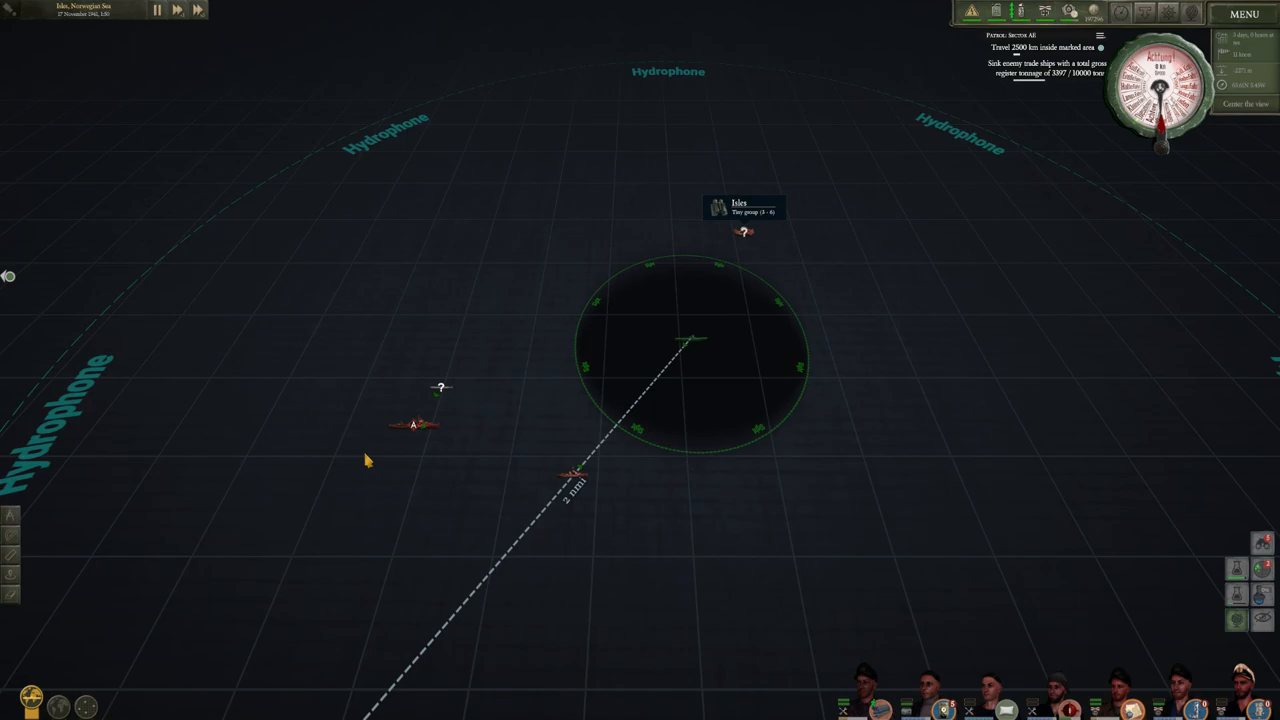
pyautogui.click(414, 425)
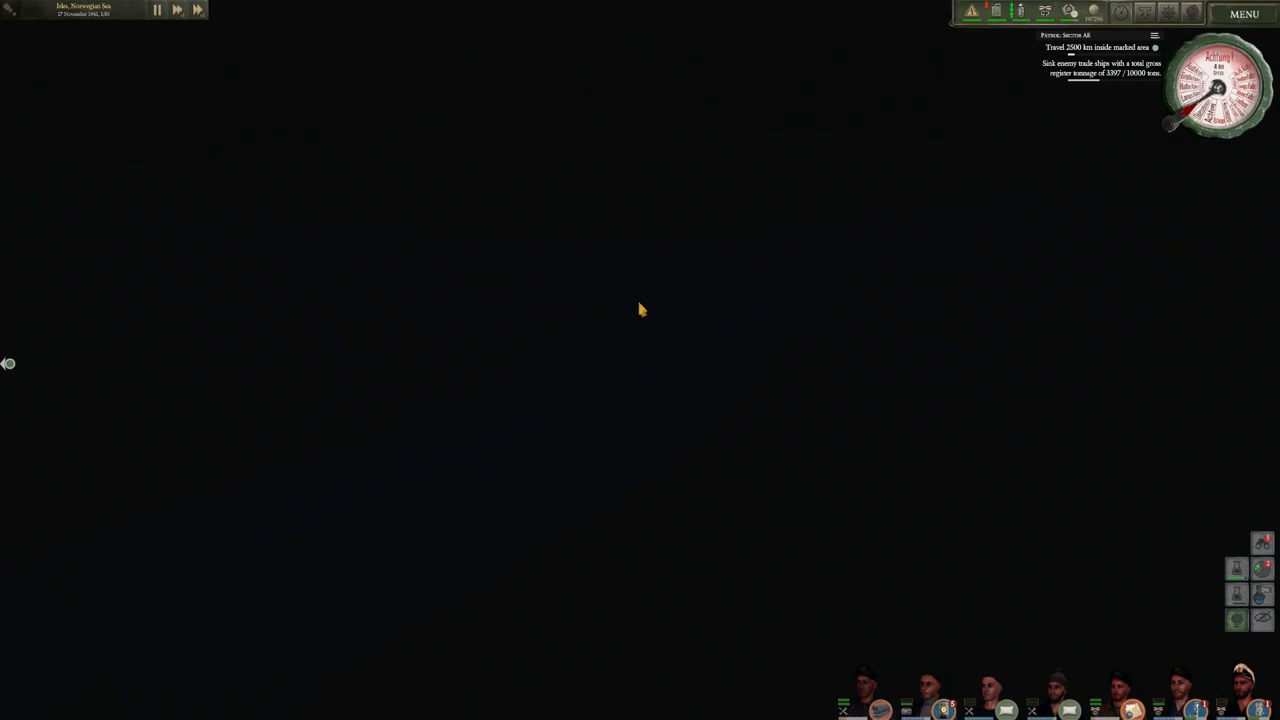
pyautogui.moveTo(958, 318)
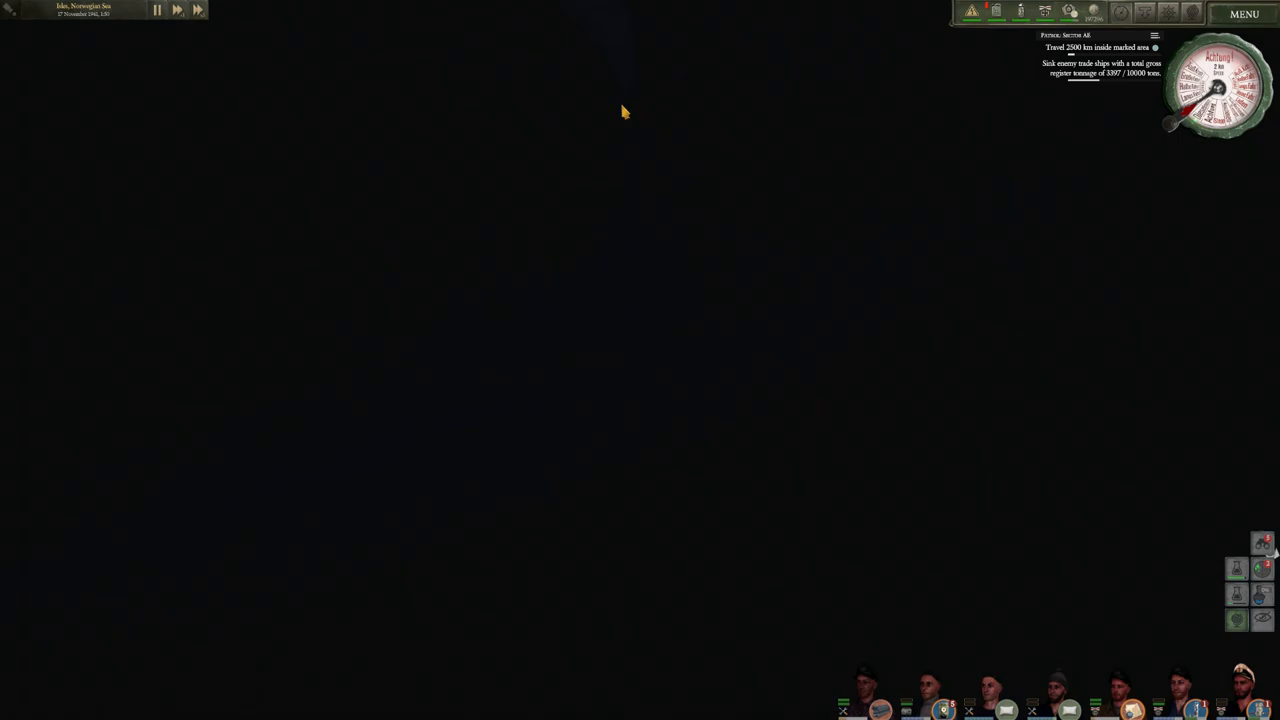
pyautogui.moveTo(834, 77)
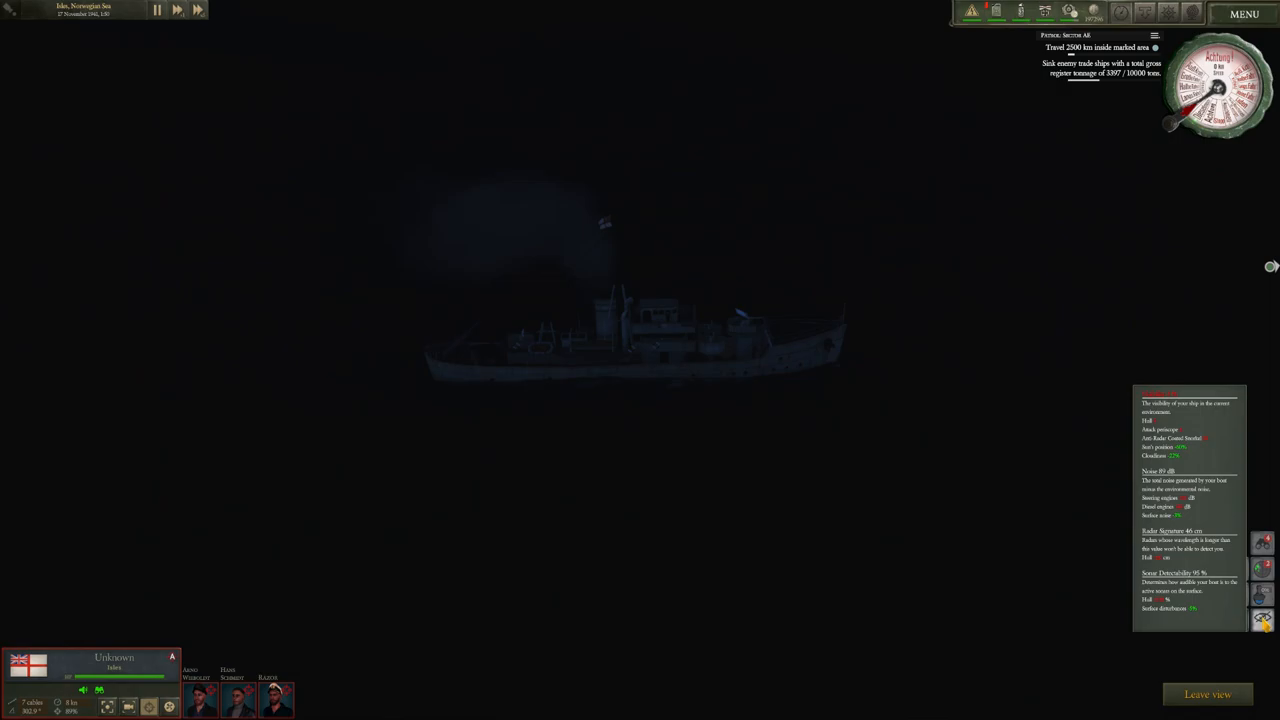
pyautogui.moveTo(670, 456)
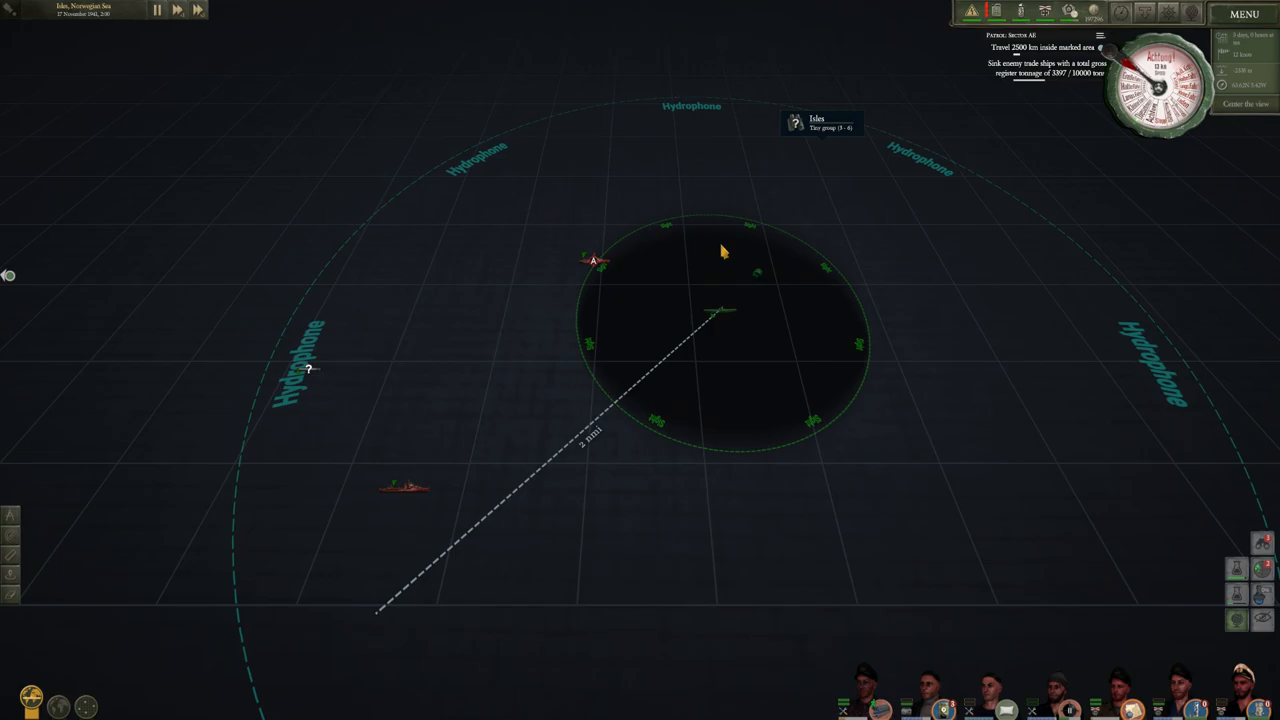
pyautogui.scroll(-3)
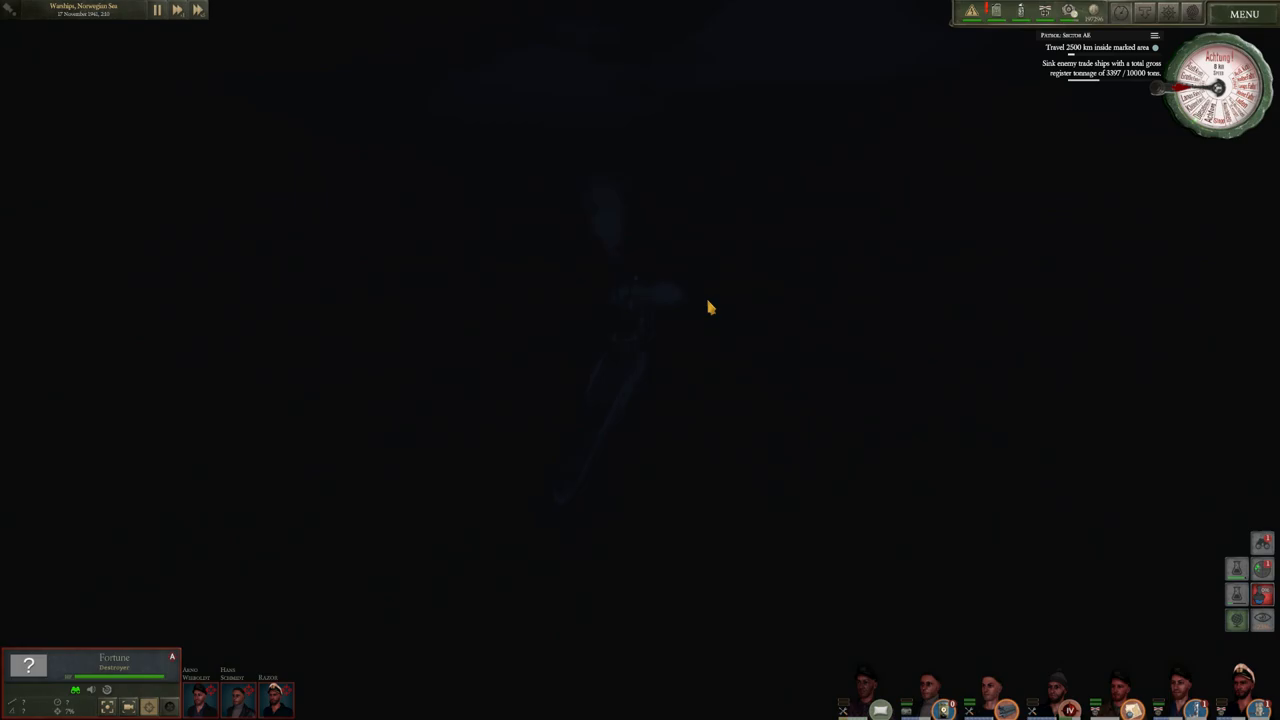
pyautogui.moveTo(725, 296)
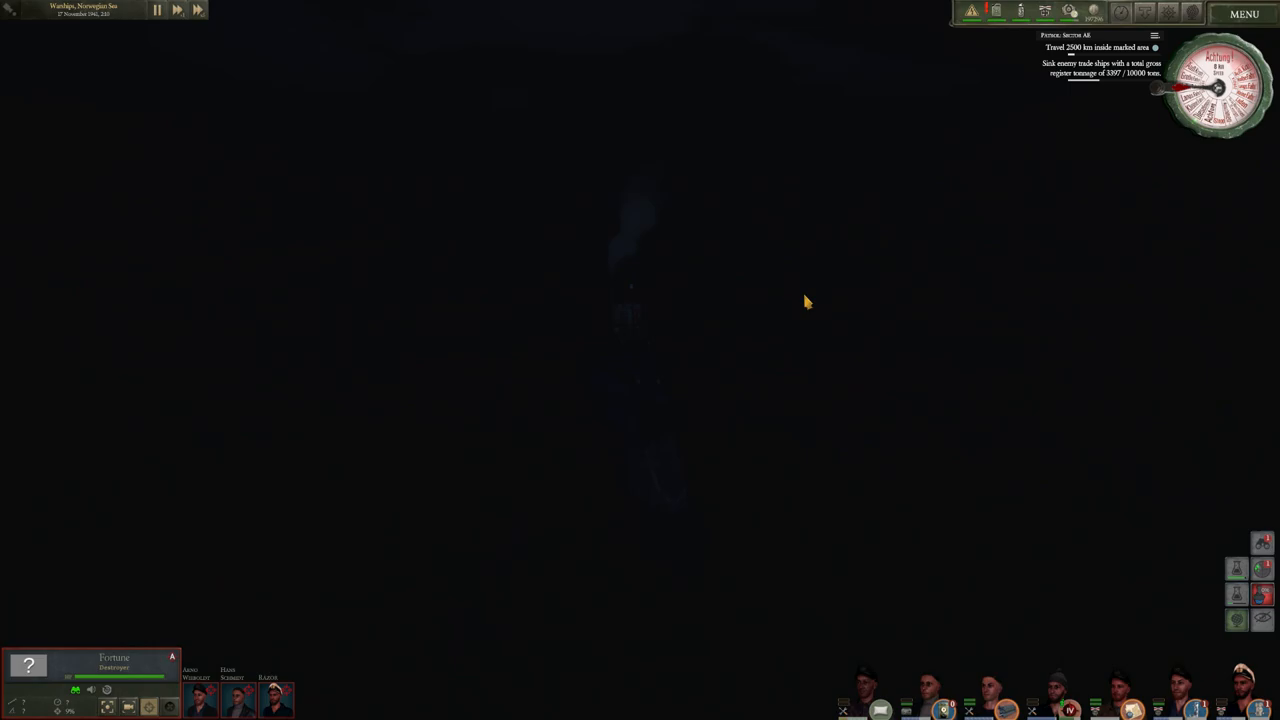
pyautogui.moveTo(925, 208)
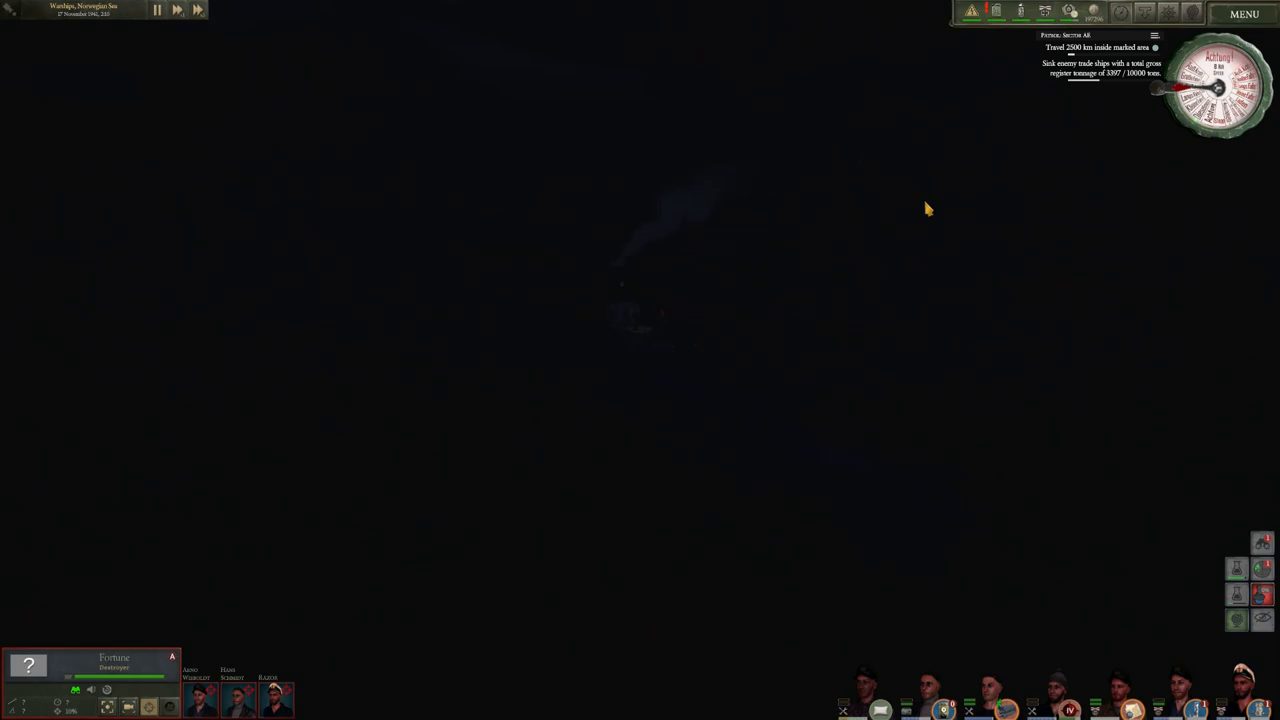
pyautogui.moveTo(1262, 617)
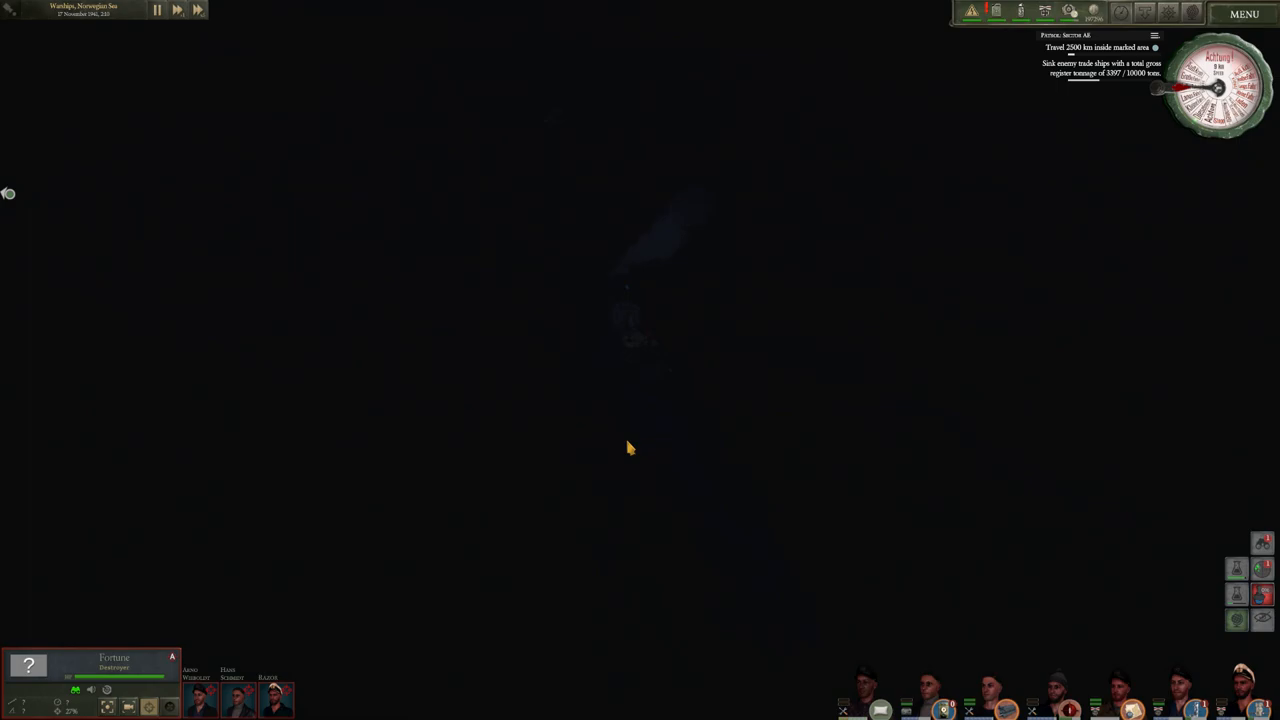
pyautogui.moveTo(643, 425)
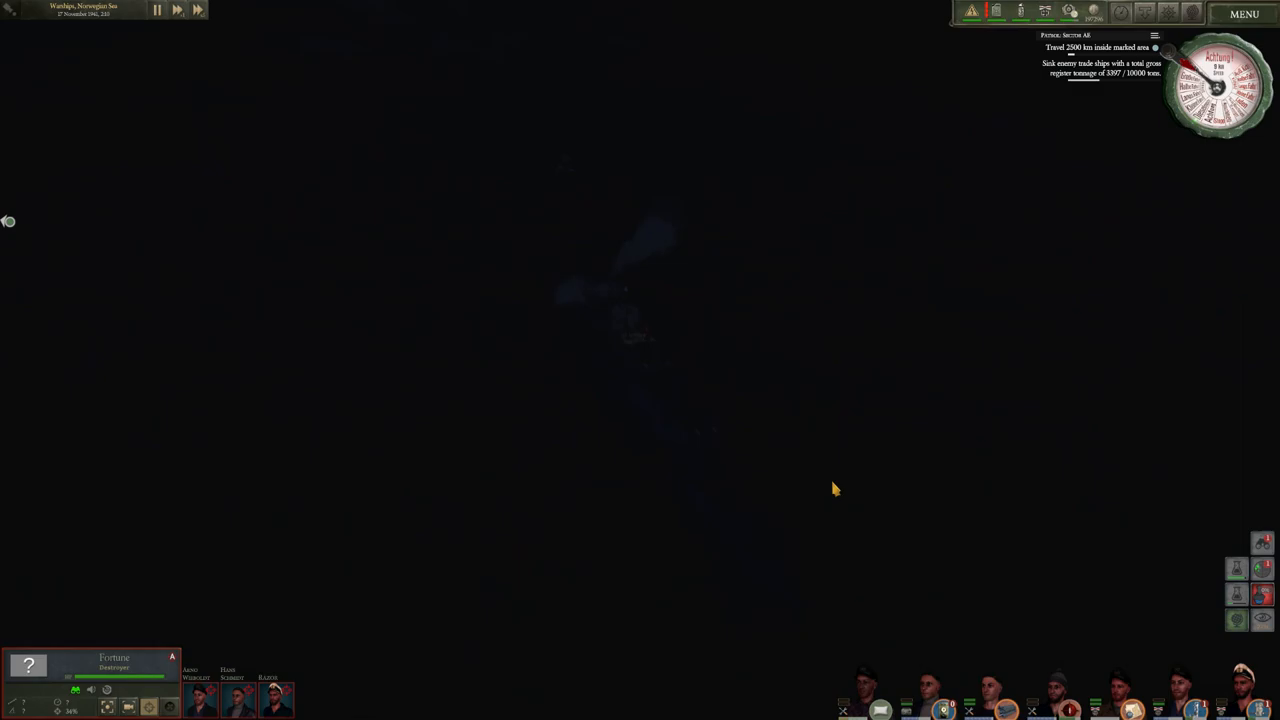
pyautogui.moveTo(793, 540)
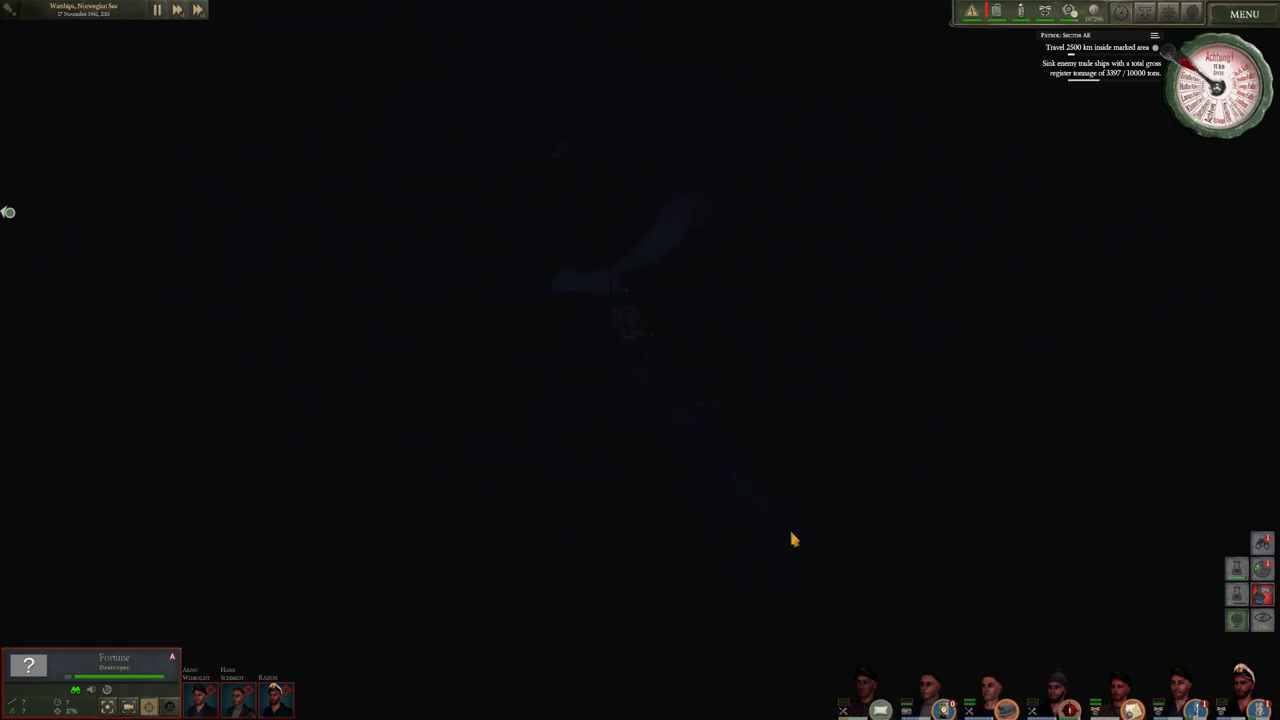